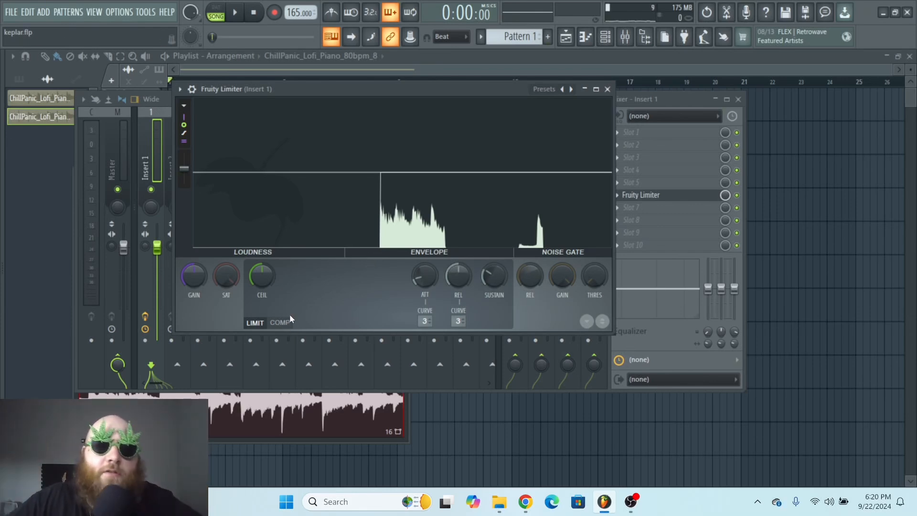
pyautogui.moveTo(367, 303)
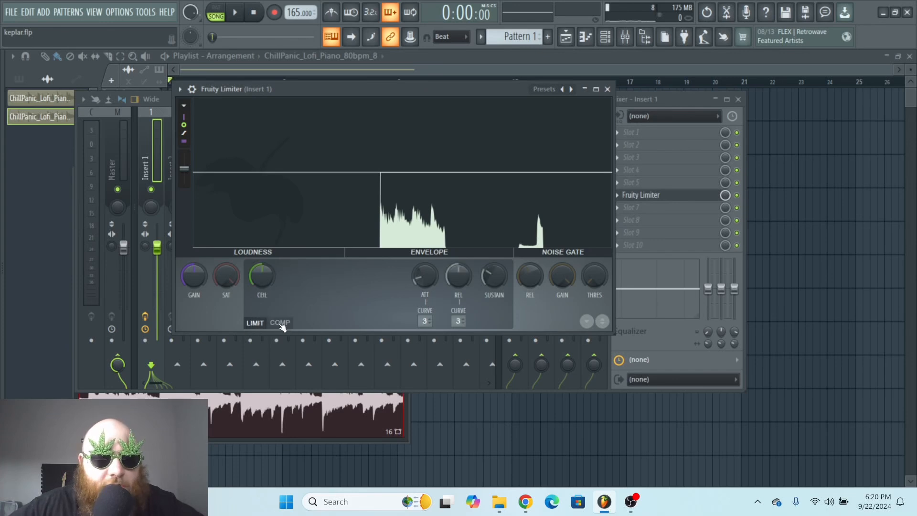
# Step: Compare the limiter's COMP and LIMIT modes a few times, ending back in limiter mode
pyautogui.click(280, 323)
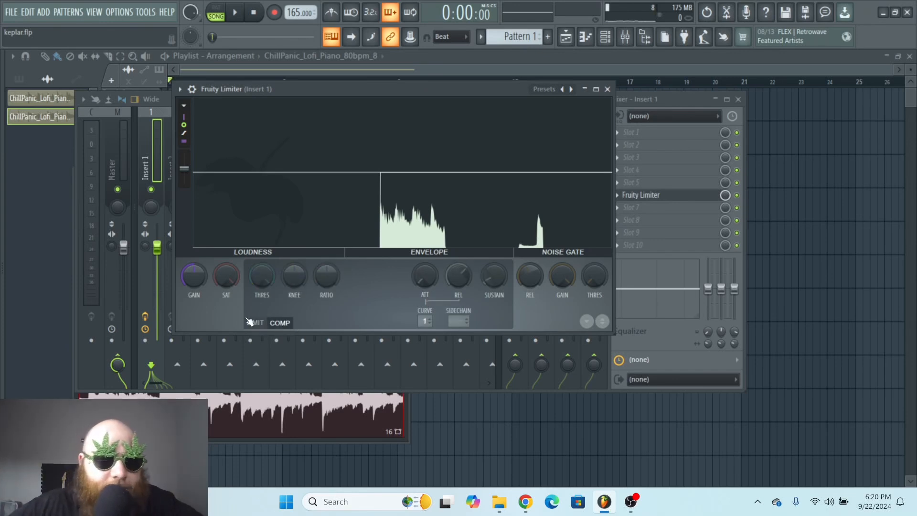
pyautogui.click(254, 322)
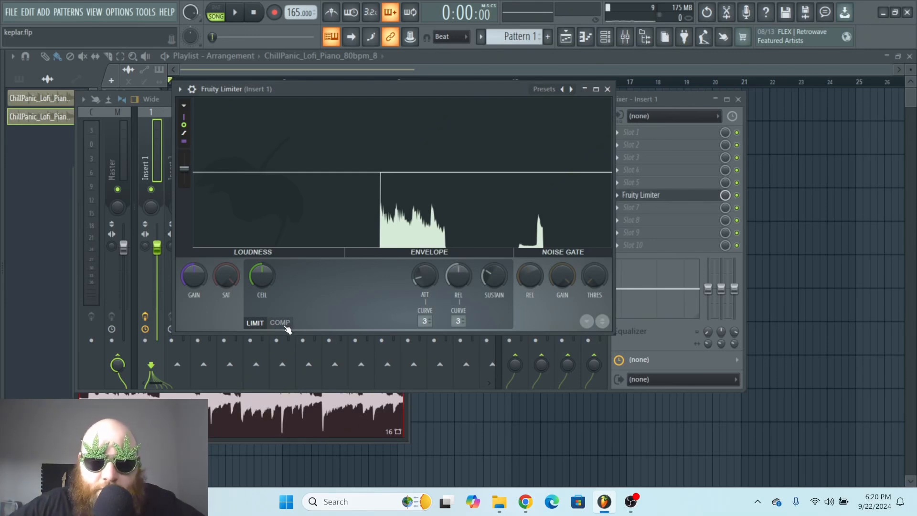
pyautogui.click(280, 322)
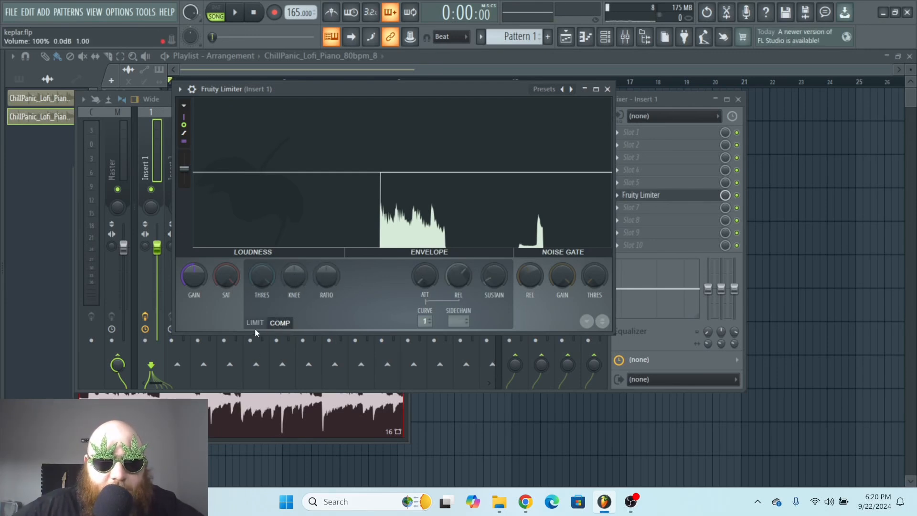
pyautogui.click(254, 322)
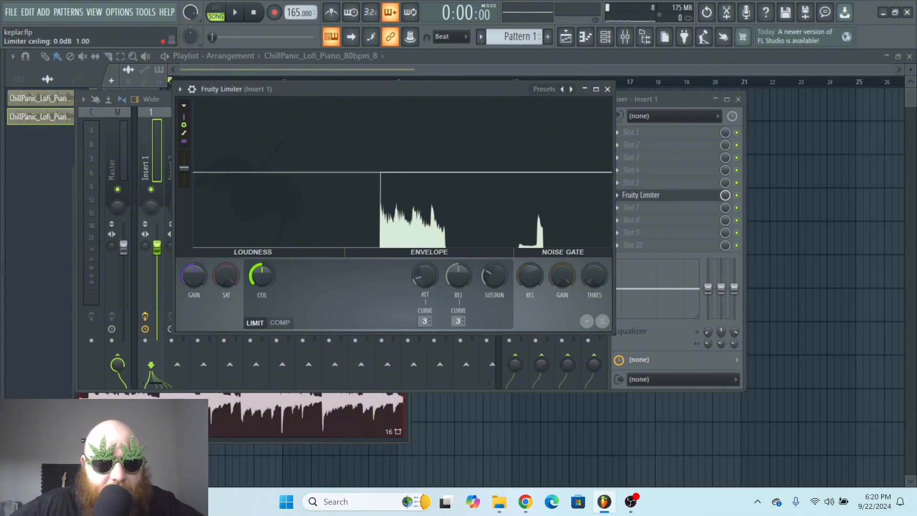
pyautogui.click(280, 323)
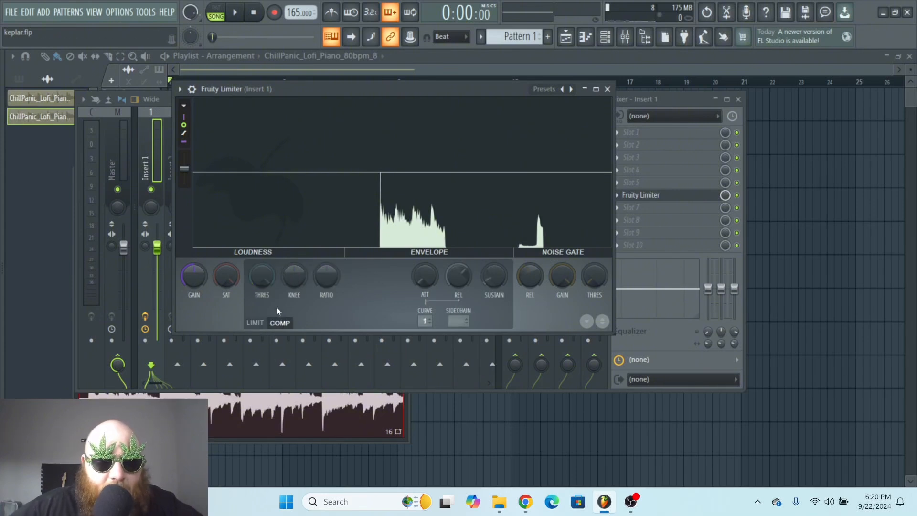
pyautogui.click(254, 321)
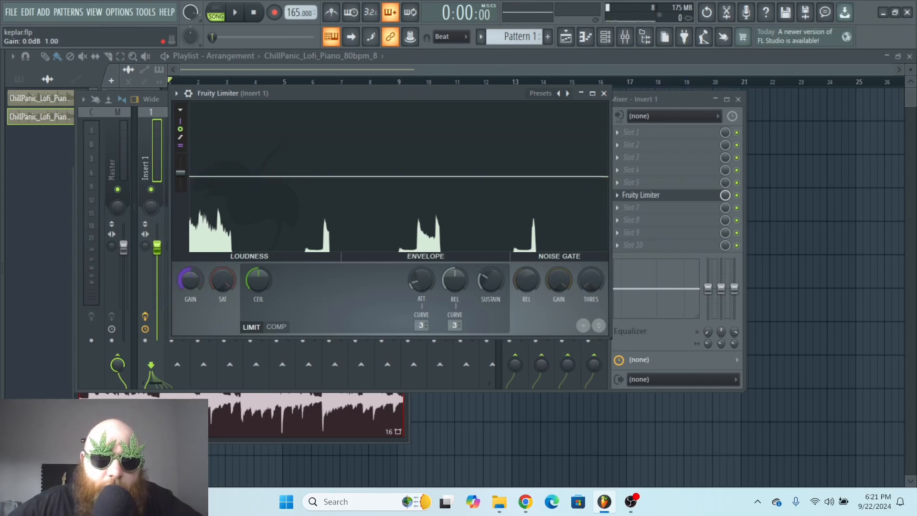
# Step: Raise the input gain, pull the ceiling down to -13.3 dB, then reset it near 0 dB
pyautogui.click(234, 11)
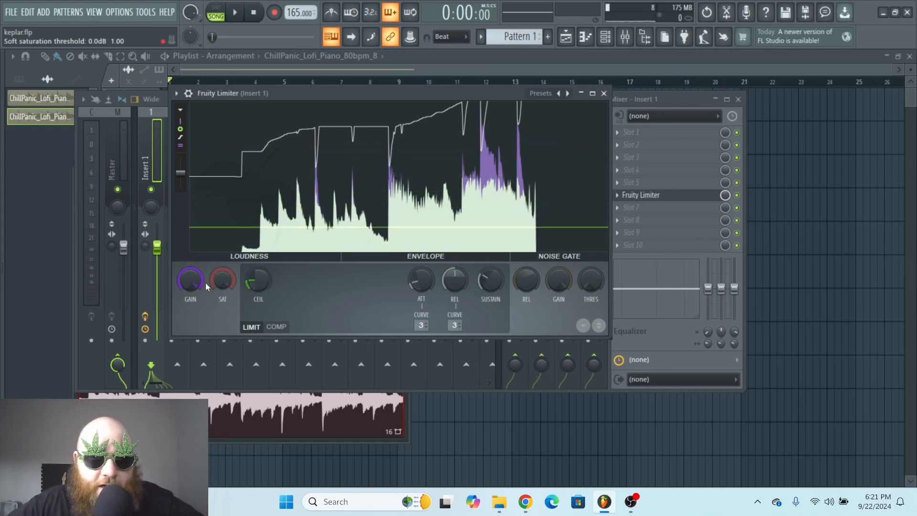
pyautogui.click(235, 12)
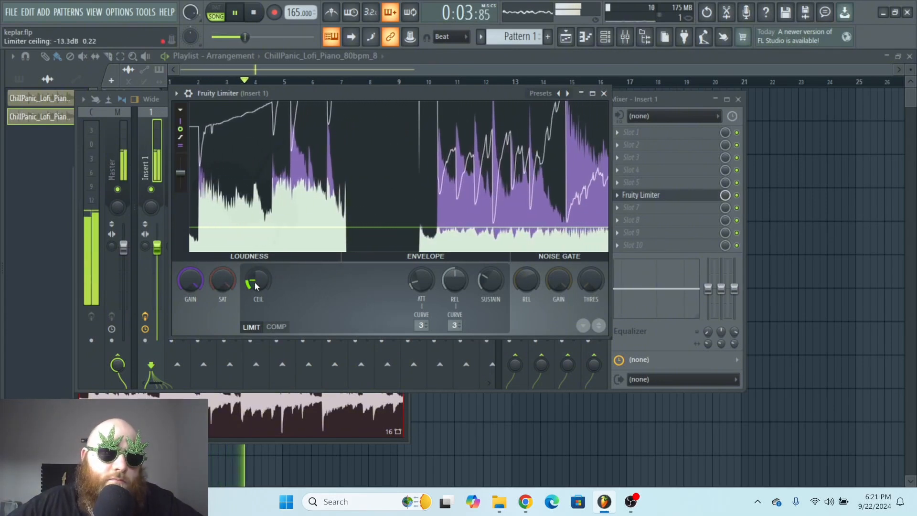
pyautogui.click(252, 12)
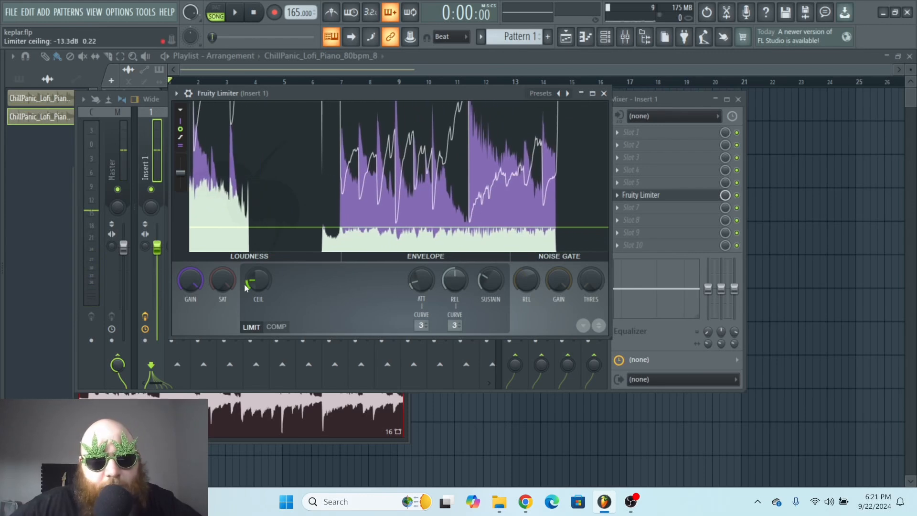
pyautogui.rightClick(257, 279)
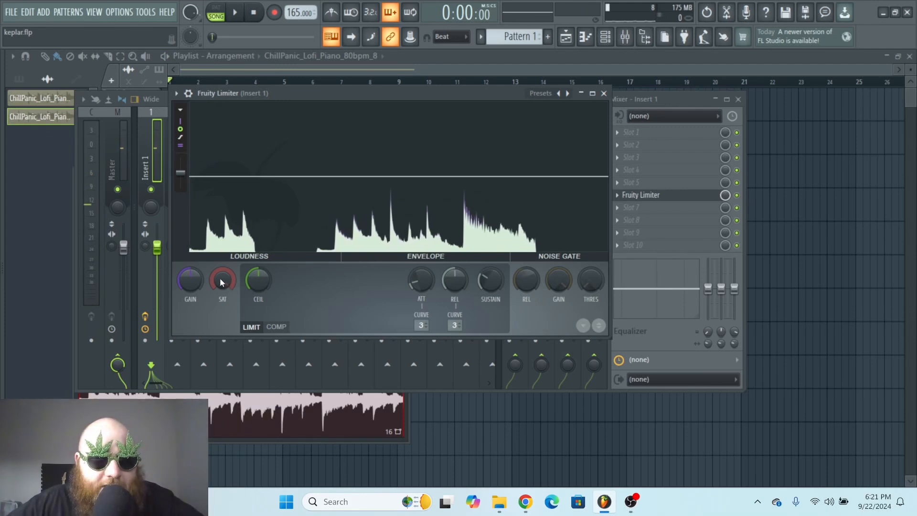
# Step: After a quick COMP/LIMIT comparison, lower the soft saturation threshold to -8.8 dB
pyautogui.click(276, 327)
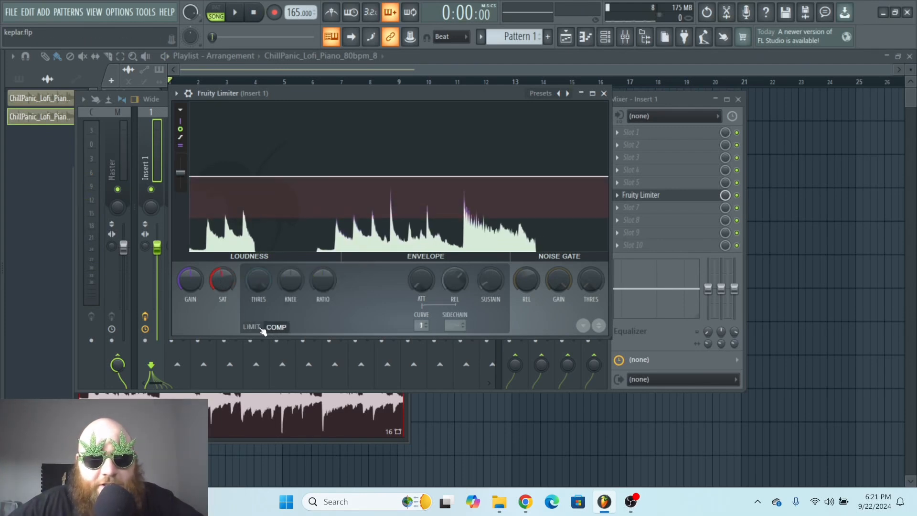
pyautogui.click(252, 327)
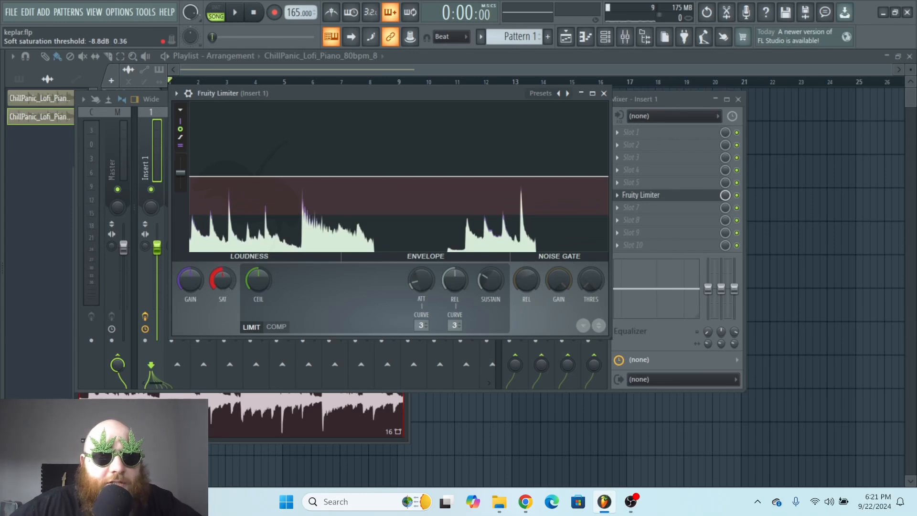
pyautogui.click(235, 11)
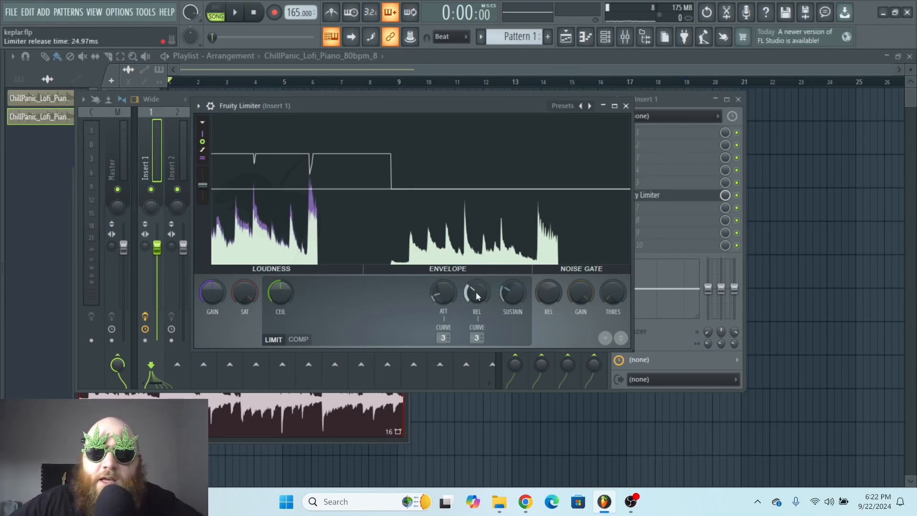
# Step: Set the limiter's release time to about 24.97 ms
pyautogui.click(298, 339)
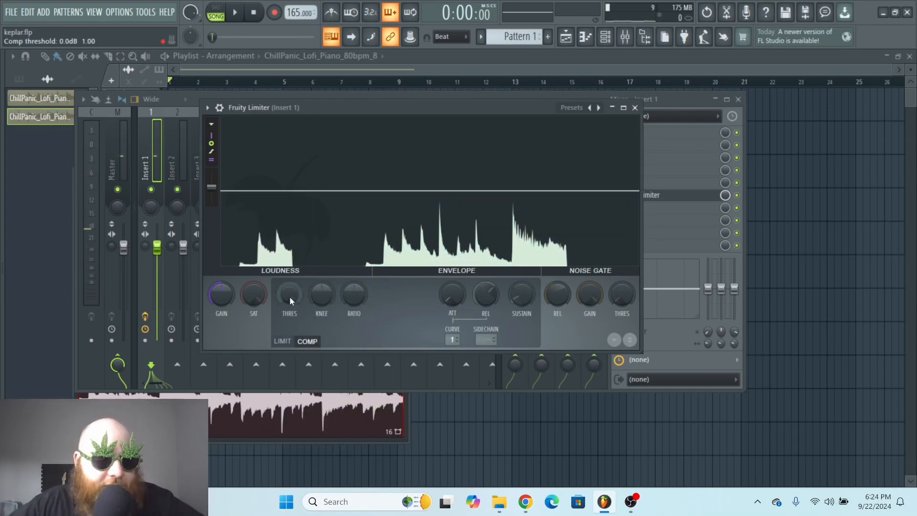
# Step: Compare limiter mode, then switch Fruity Limiter to compressor mode for playback
pyautogui.click(282, 341)
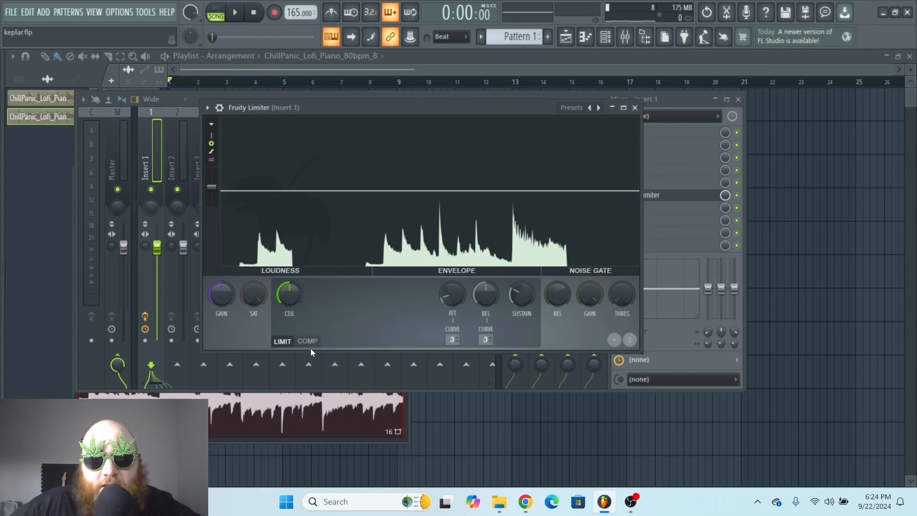
pyautogui.click(307, 341)
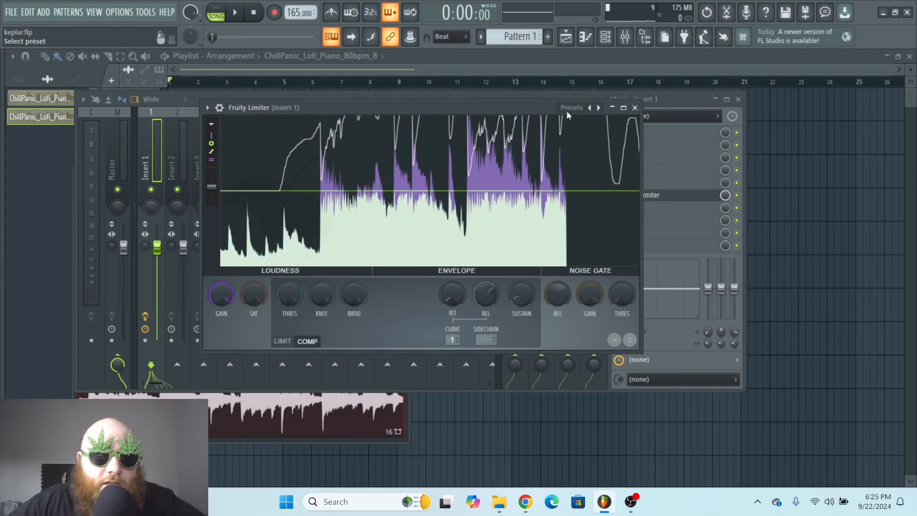
# Step: Load the Noise gate preset and set the gate threshold to -32 dB
pyautogui.click(598, 108)
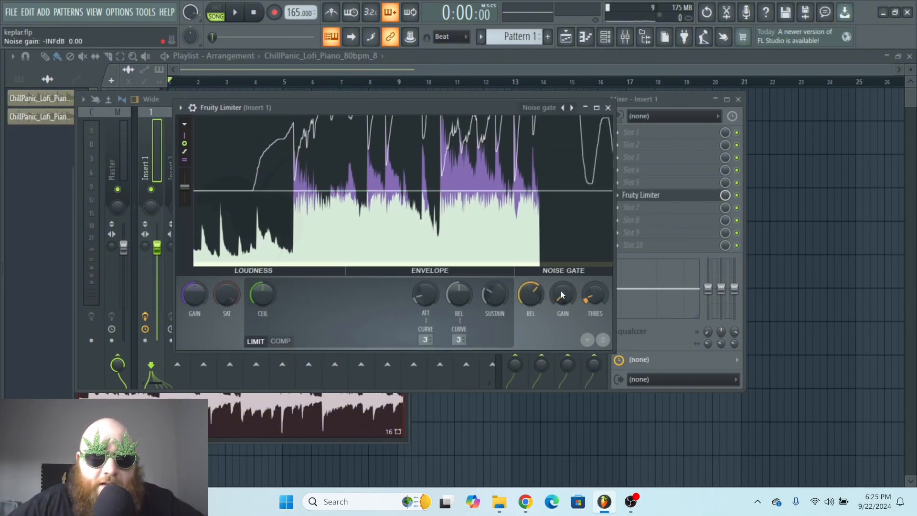
pyautogui.click(234, 11)
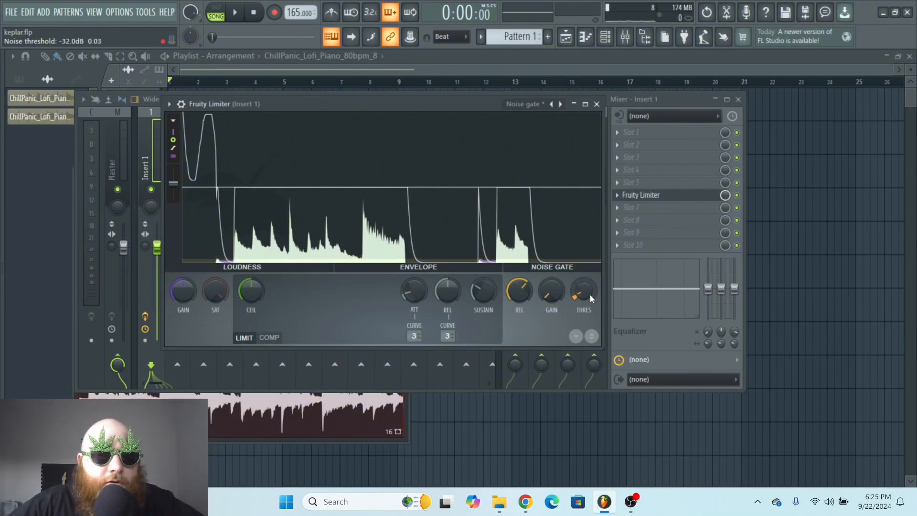
# Step: Set the noise gate threshold to about -18.5 dB and raise its gain to about -1.1 dB
pyautogui.click(235, 12)
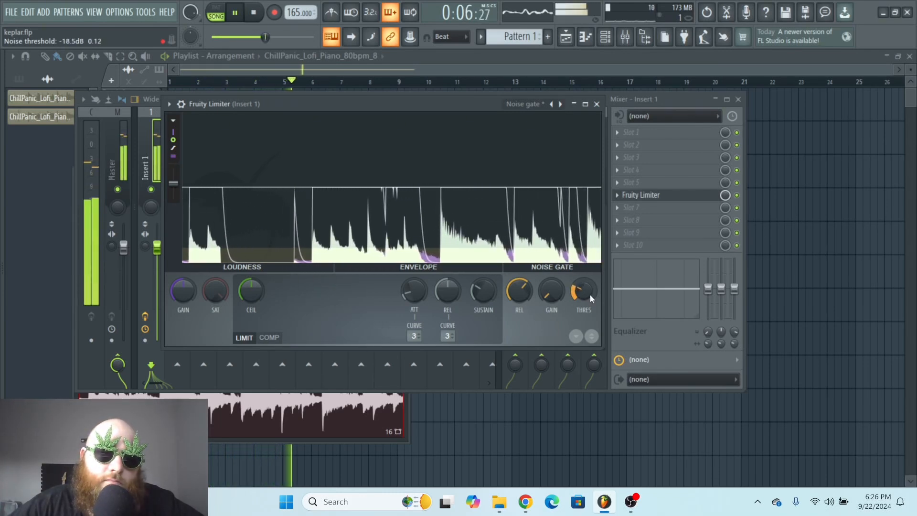
pyautogui.click(252, 11)
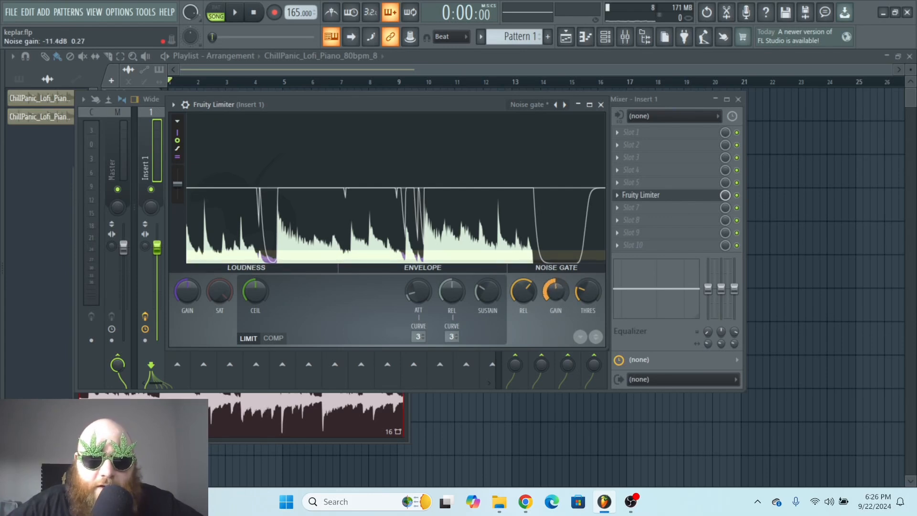
pyautogui.click(235, 12)
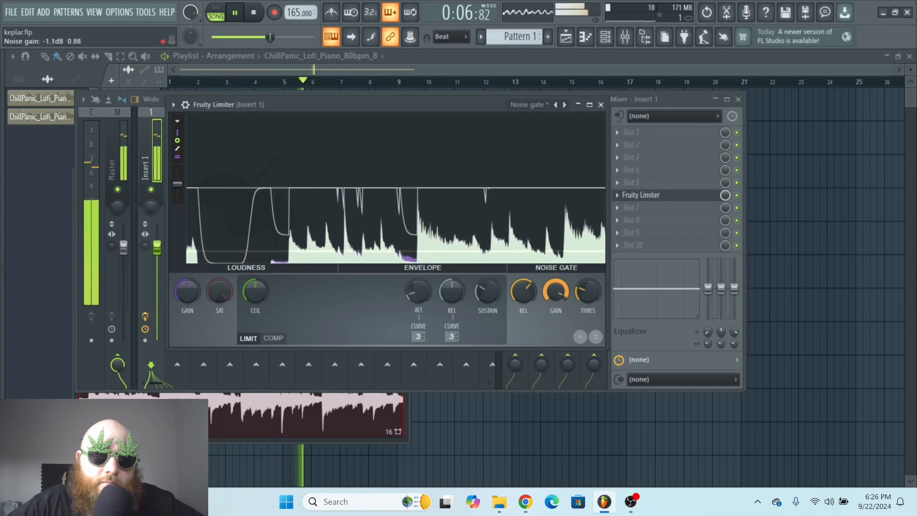
pyautogui.click(252, 12)
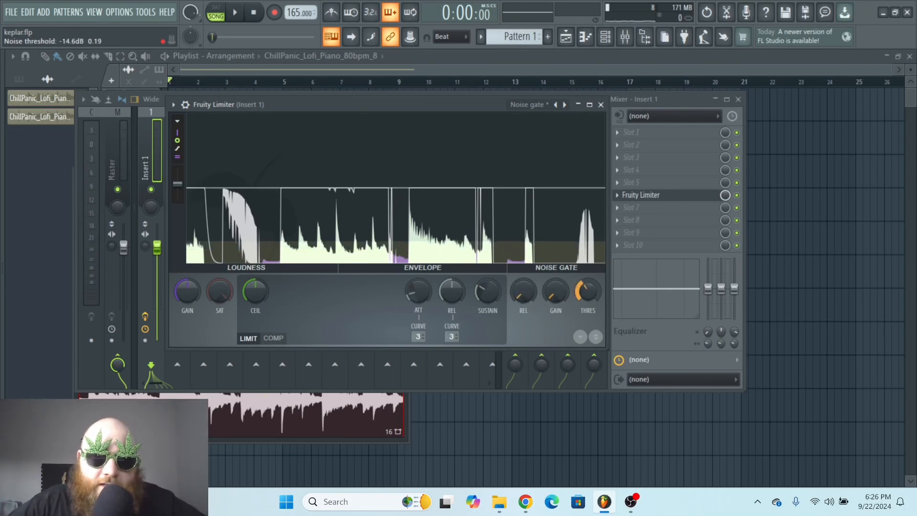
# Step: Set gate threshold to -14.6 dB, gain to -INF, and lengthen release to about 29 ms
pyautogui.click(235, 11)
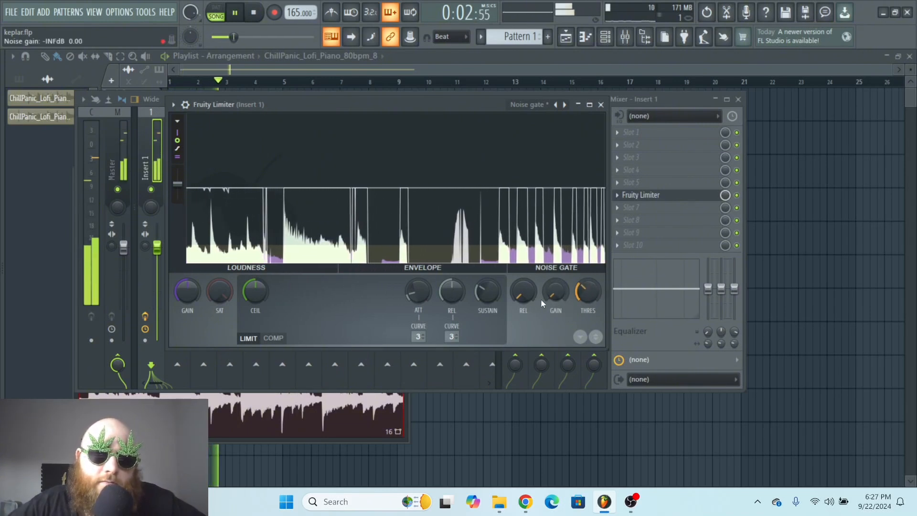
pyautogui.click(253, 12)
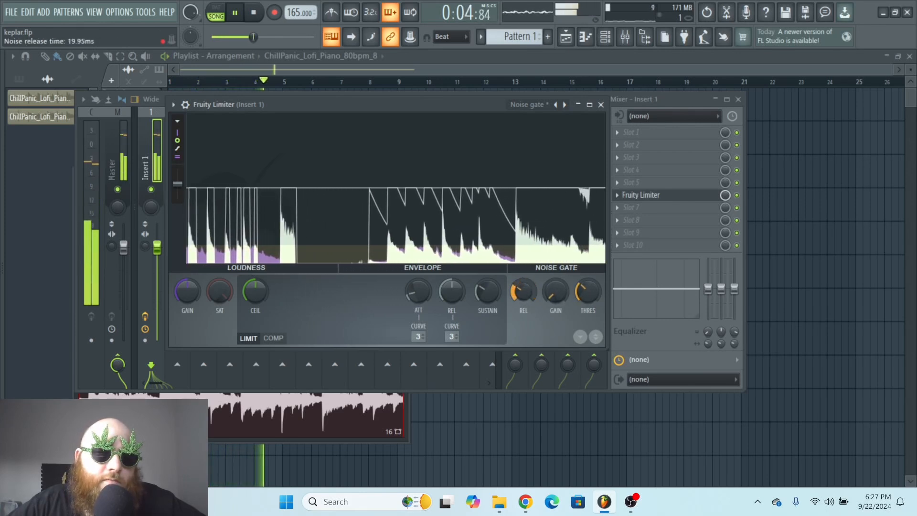
pyautogui.click(253, 12)
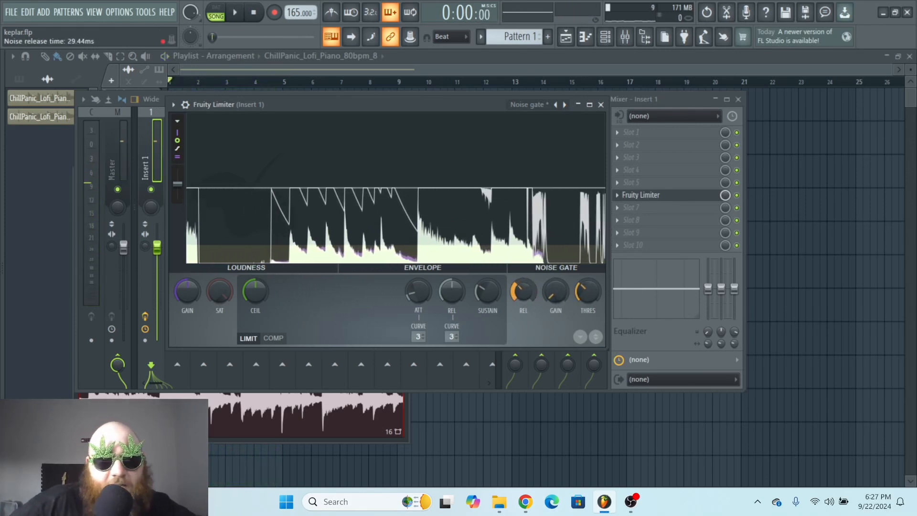